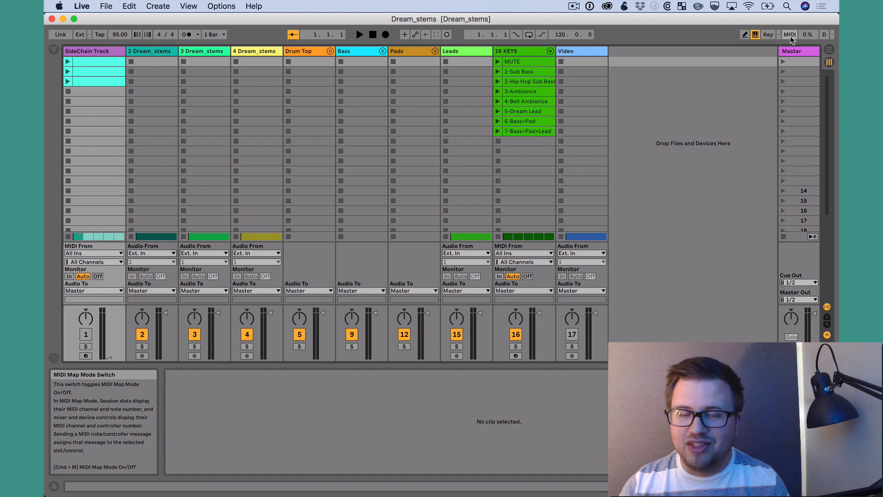
mouse_move(540, 37)
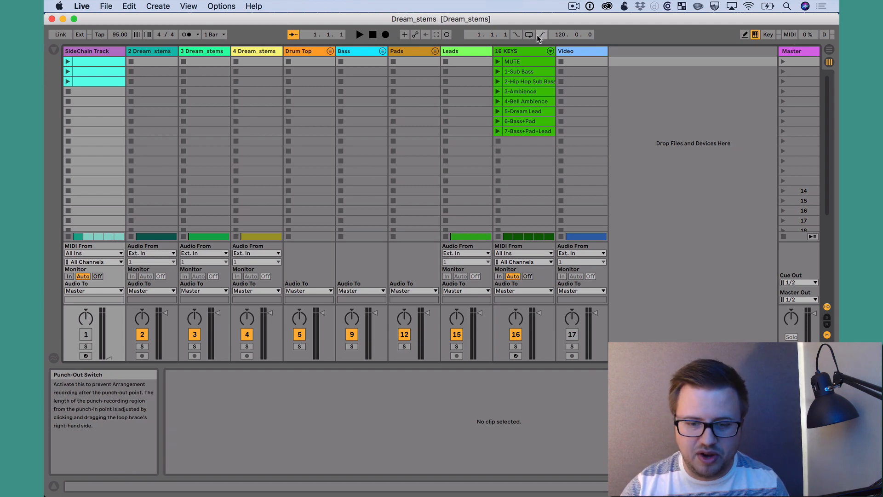